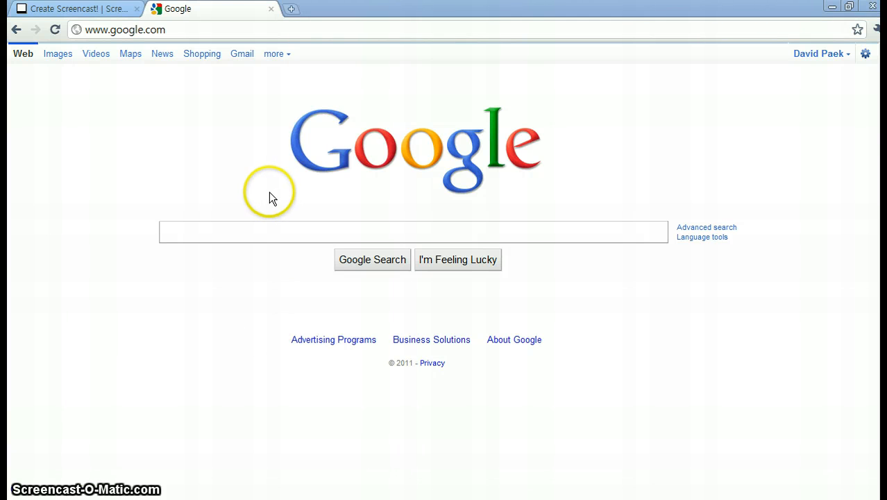
pyautogui.moveTo(255, 109)
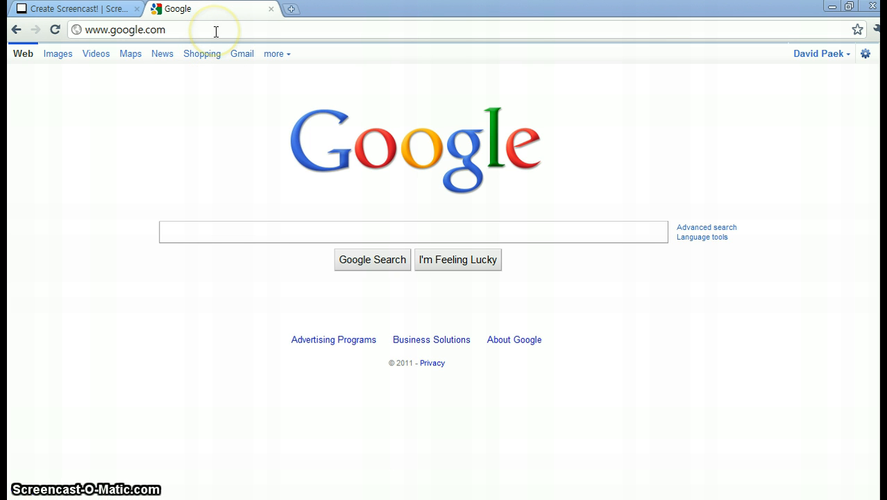
# Step: Go to joomla.org and reach the Joomla Extensions Directory via Do More > Extensions
pyautogui.click(125, 29)
pyautogui.write('joomla.or')
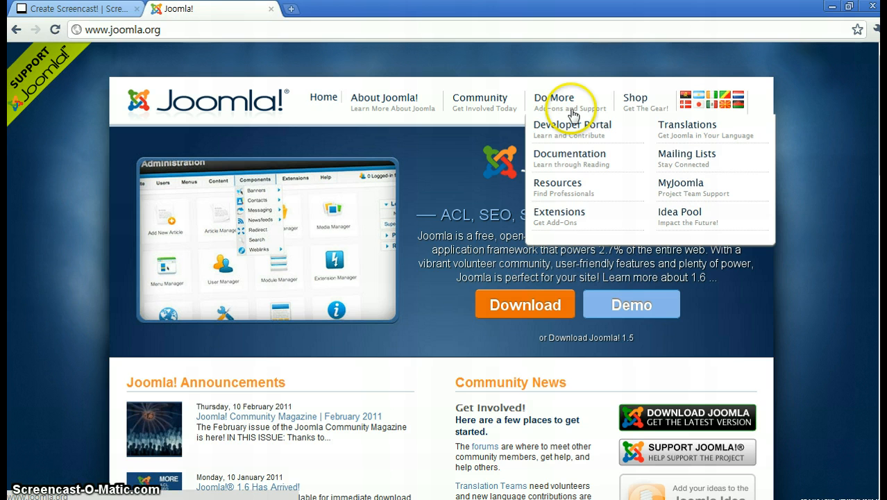
pyautogui.moveTo(586, 217)
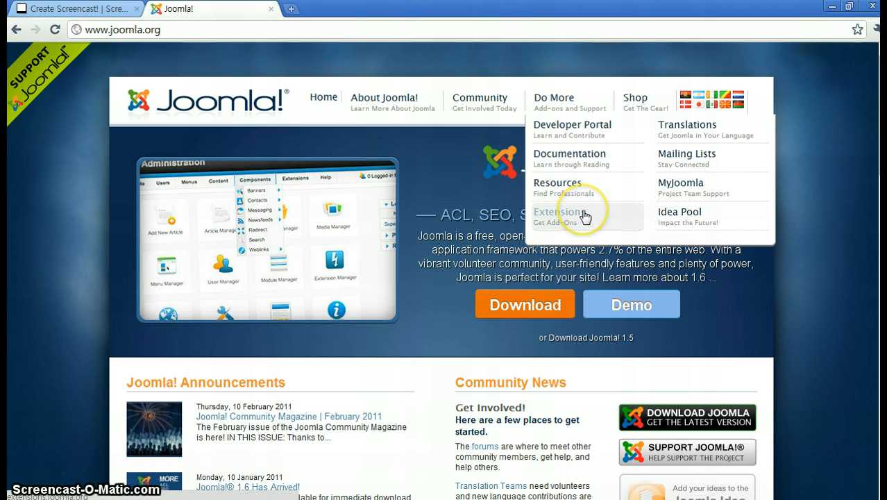
pyautogui.click(558, 215)
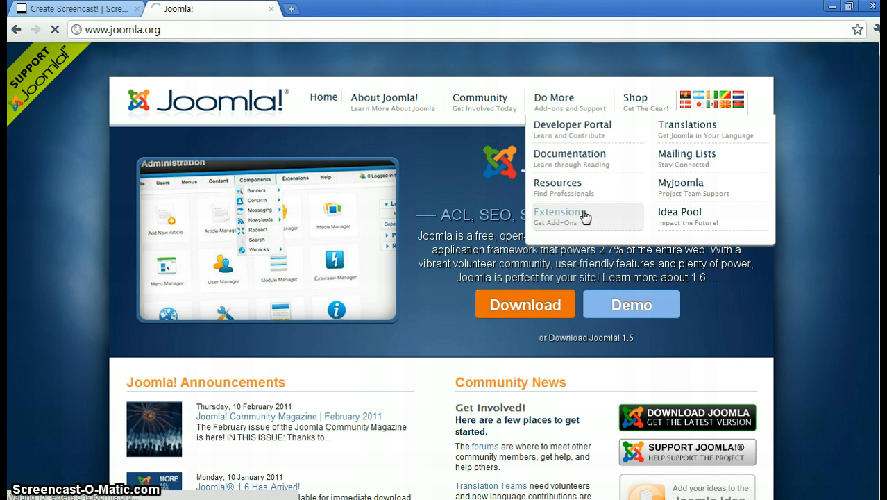
pyautogui.click(558, 216)
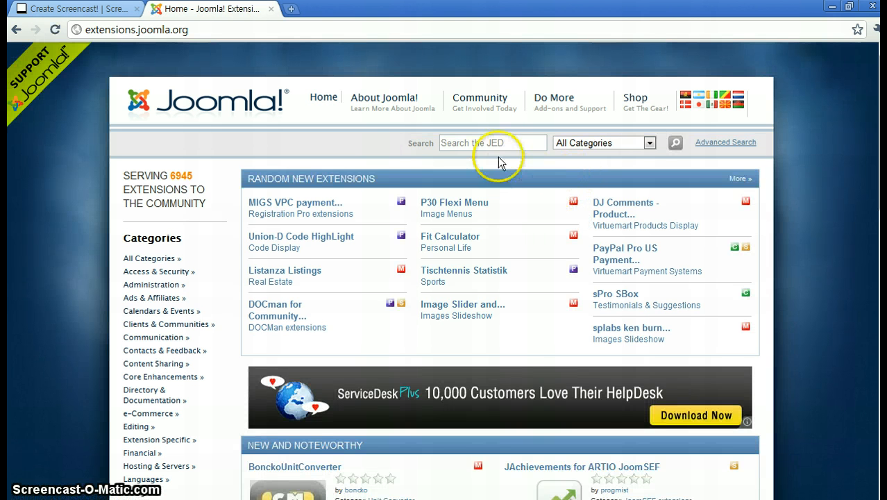
# Step: Search the JED for 'DJ' and pick DJ Image Slider from the ten results
pyautogui.click(493, 142)
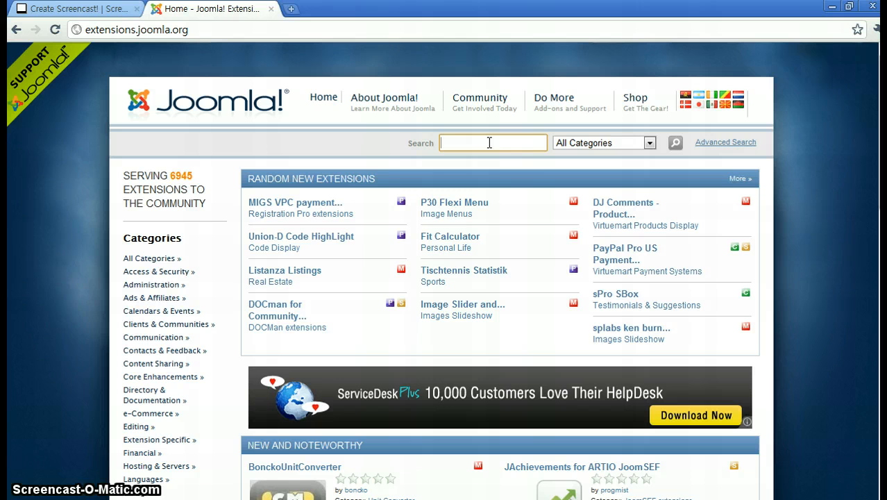
pyautogui.write('DJ')
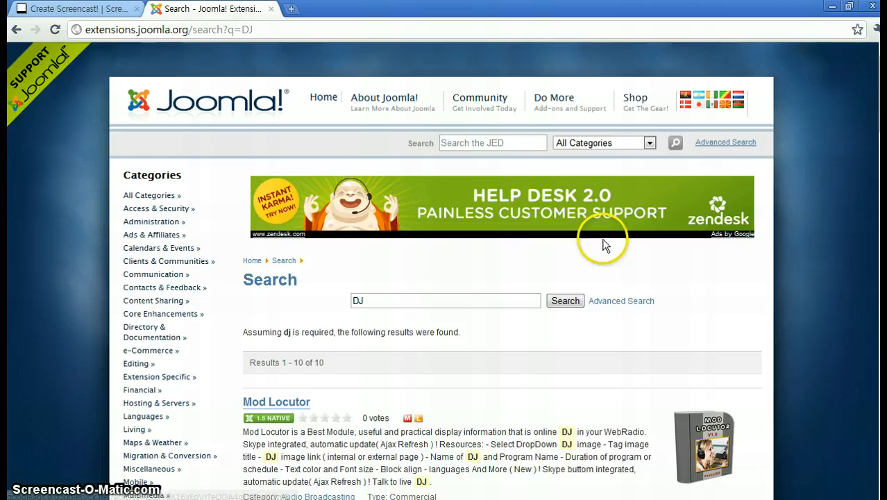
pyautogui.scroll(-3)
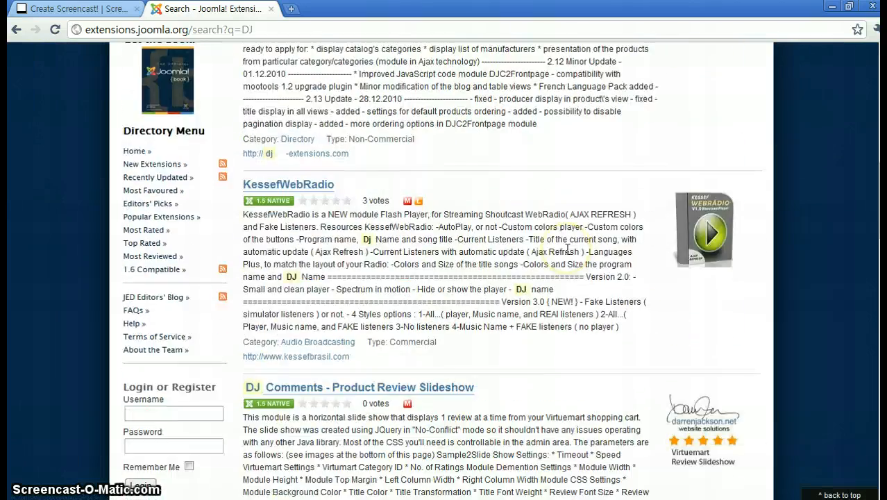
pyautogui.scroll(-3)
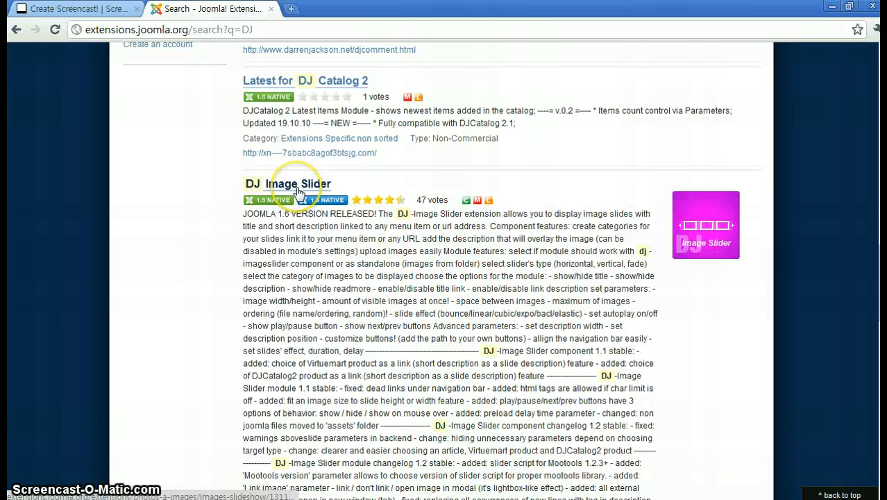
pyautogui.click(297, 183)
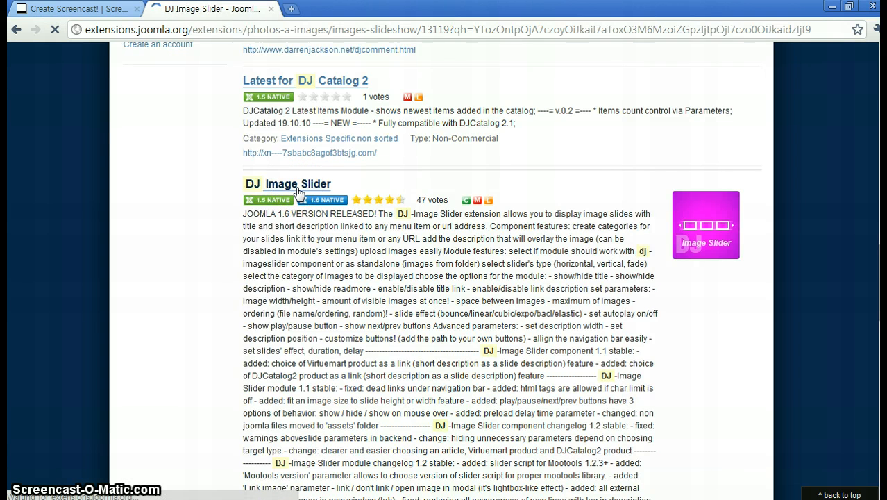
# Step: From the DJ Image Slider listing, follow Download to design-joomla.eu's DJ-ImageSlider downloads page
pyautogui.click(297, 183)
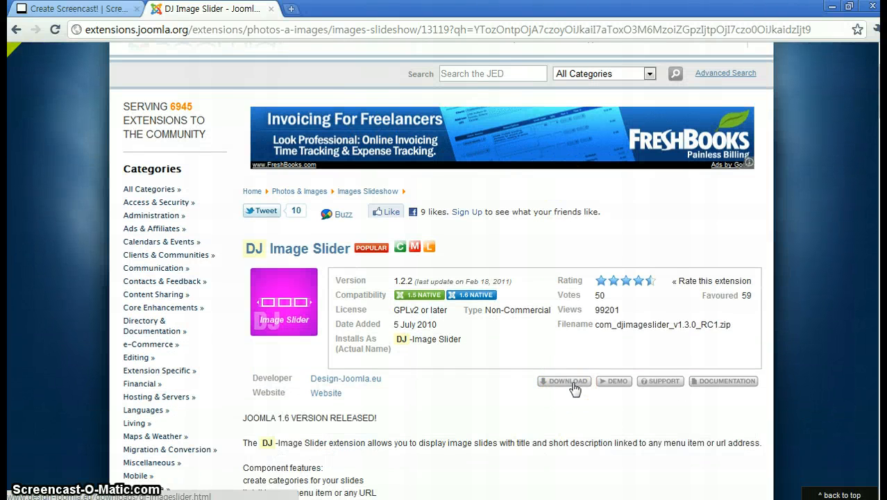
pyautogui.click(563, 380)
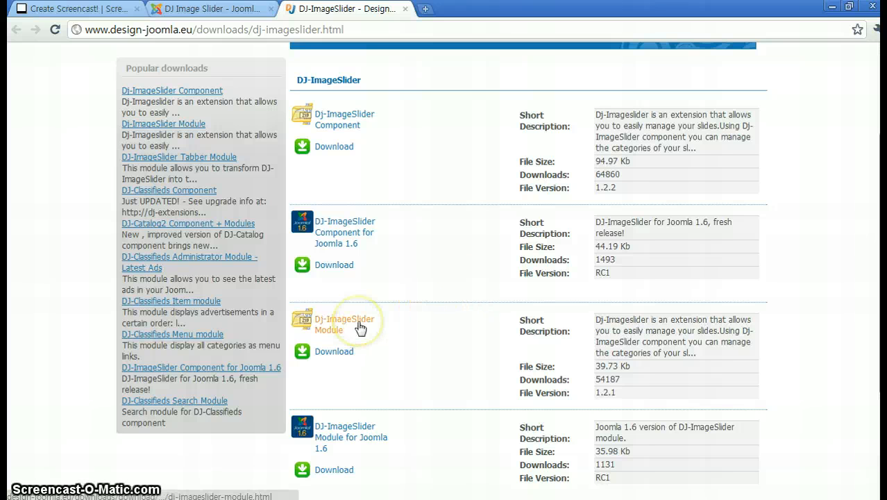
pyautogui.moveTo(344, 324)
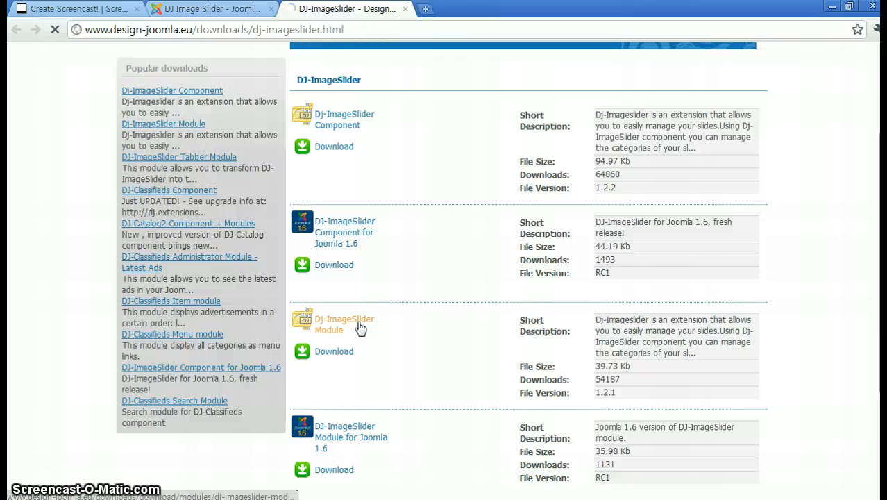
# Step: Start the DJ-ImageSlider Module download from its Design-Joomla.eu page until the thank-you message shows
pyautogui.click(344, 325)
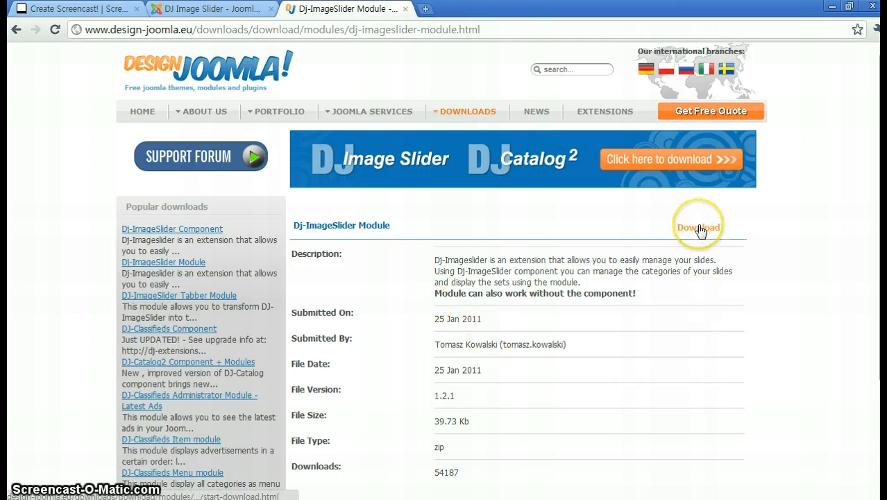
pyautogui.click(698, 228)
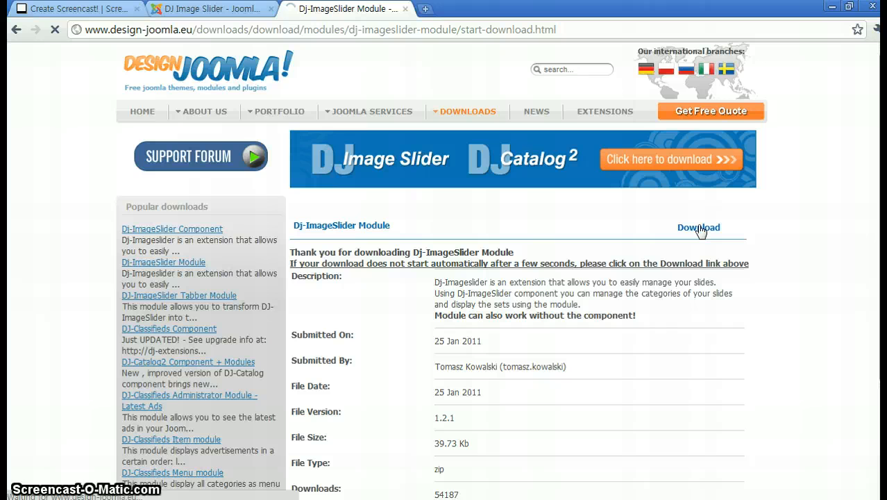
pyautogui.click(698, 228)
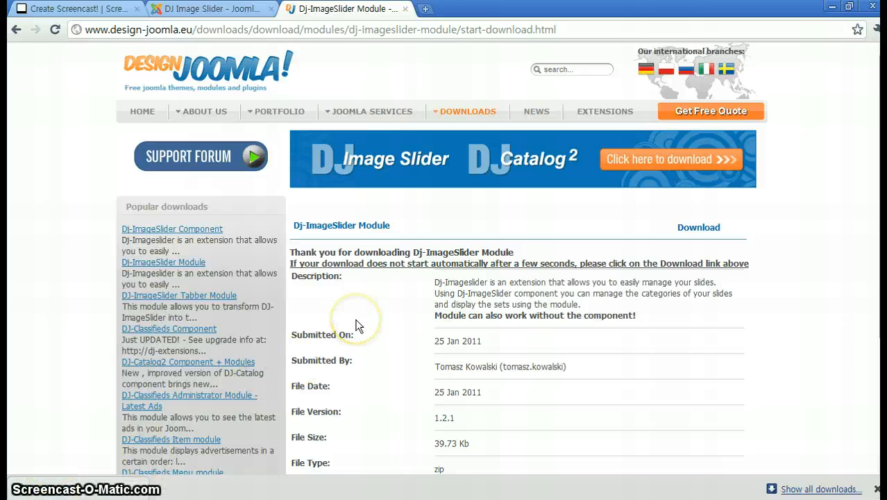
pyautogui.moveTo(354, 247)
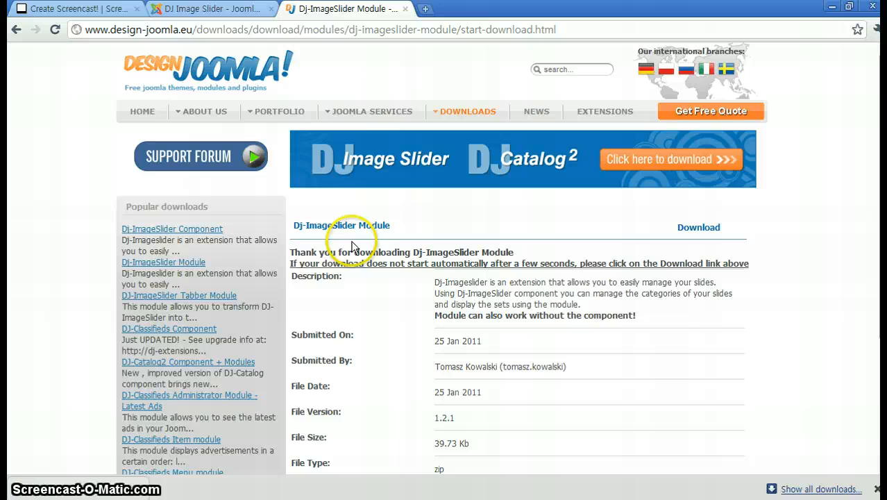
pyautogui.moveTo(330, 291)
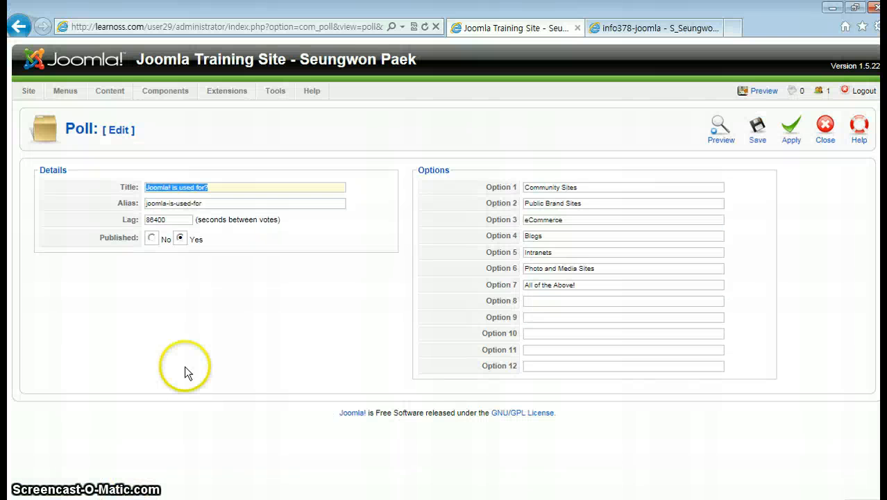
pyautogui.moveTo(200, 95)
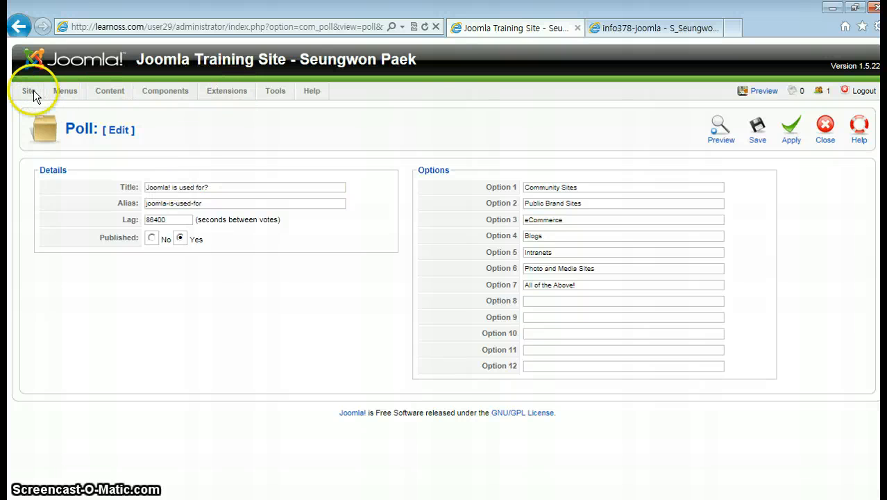
pyautogui.moveTo(403, 76)
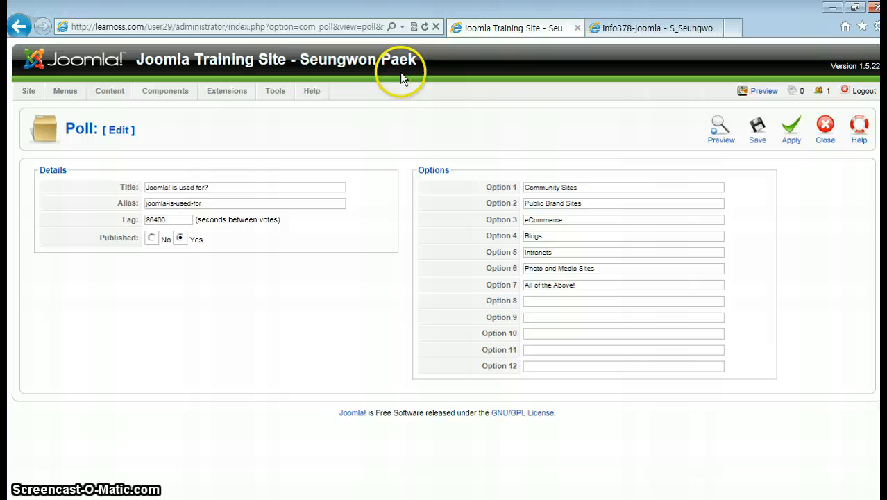
pyautogui.moveTo(415, 39)
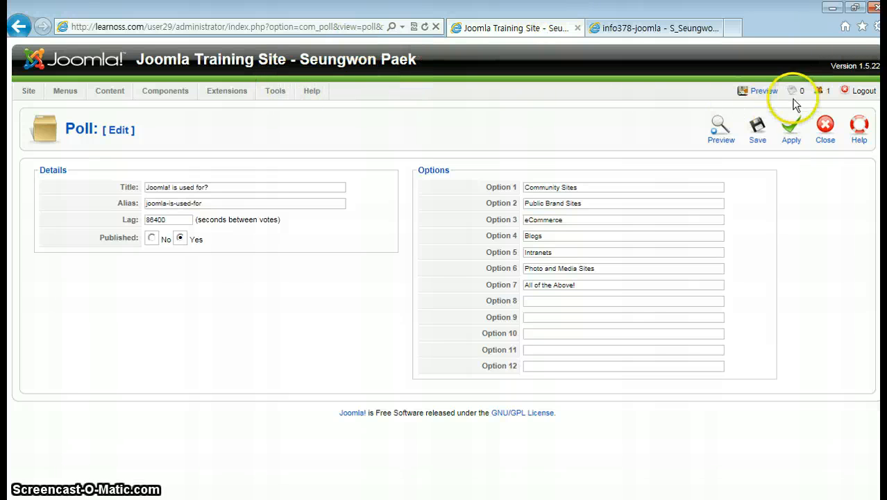
# Step: Close the poll edit screen and return to the Control Panel via Site > Control Panel
pyautogui.click(824, 128)
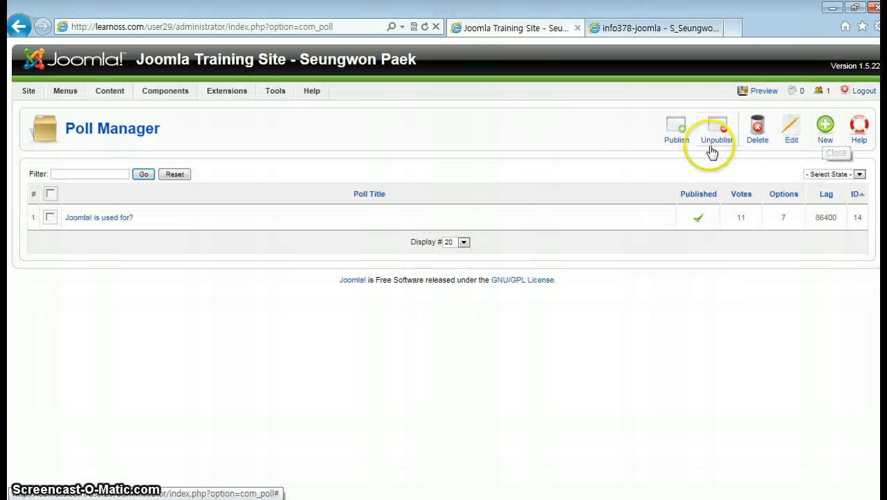
pyautogui.click(27, 90)
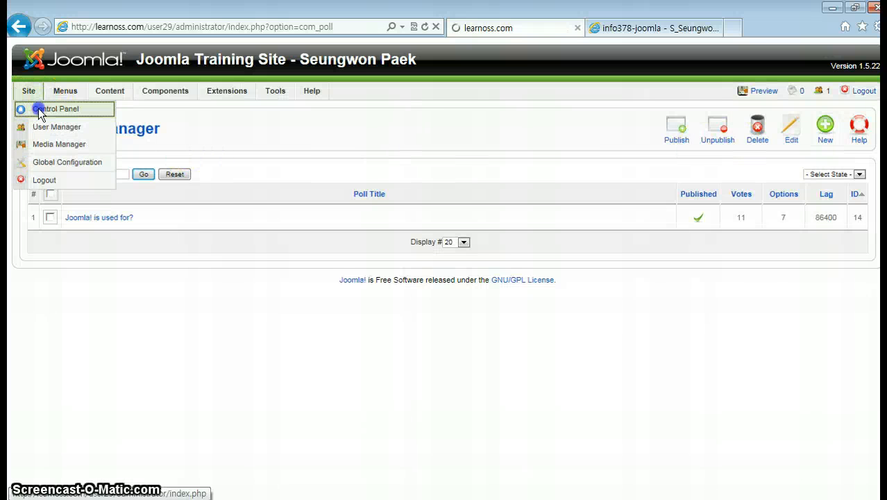
pyautogui.click(59, 108)
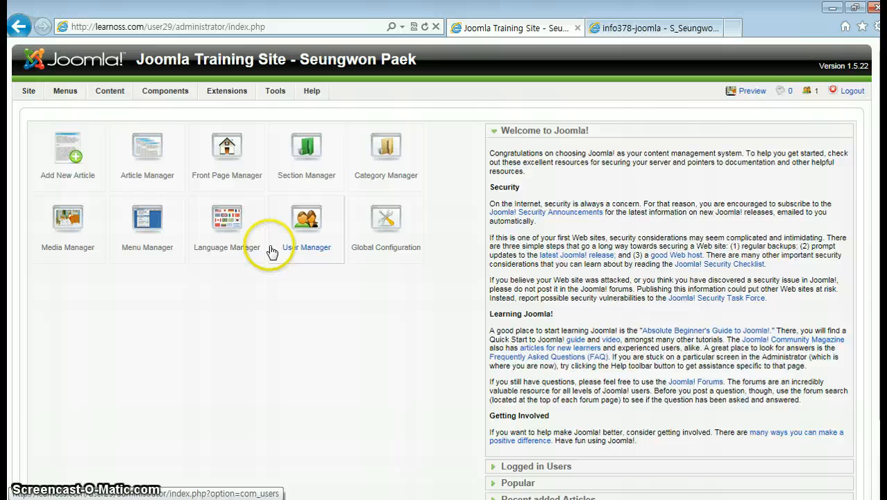
pyautogui.moveTo(288, 287)
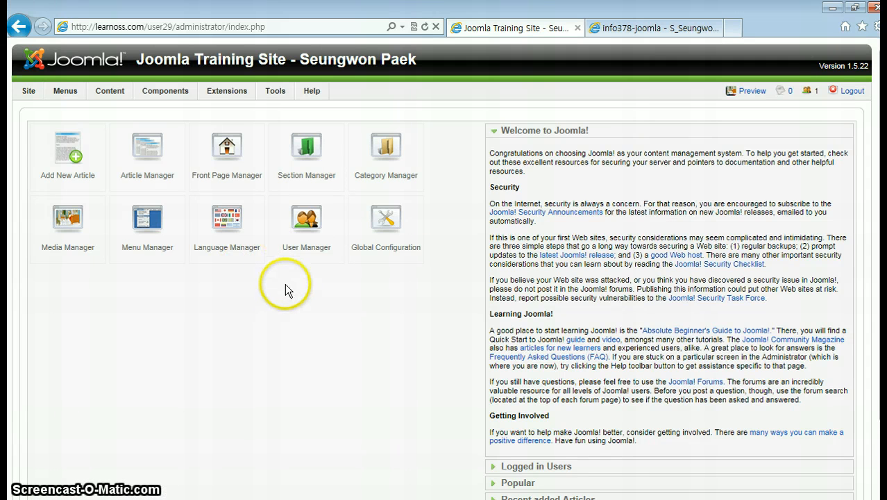
# Step: Go to Extensions > Install/Uninstall and start browsing for a package file
pyautogui.click(227, 90)
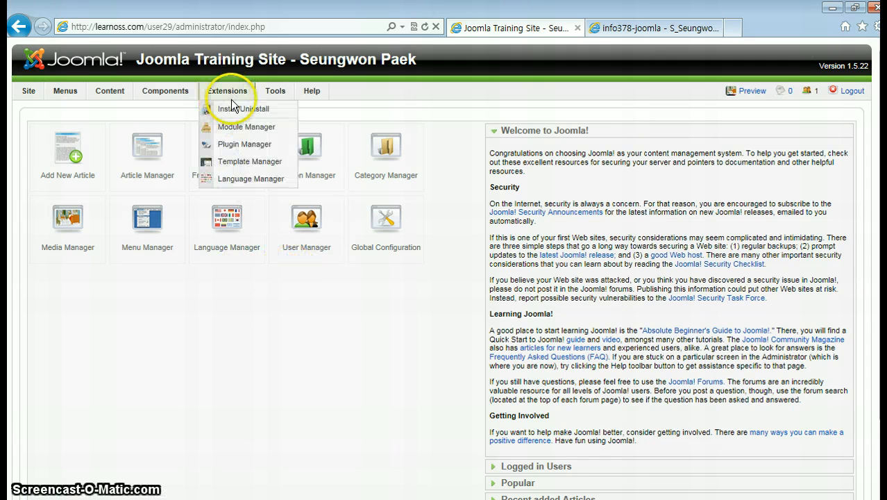
pyautogui.moveTo(250, 109)
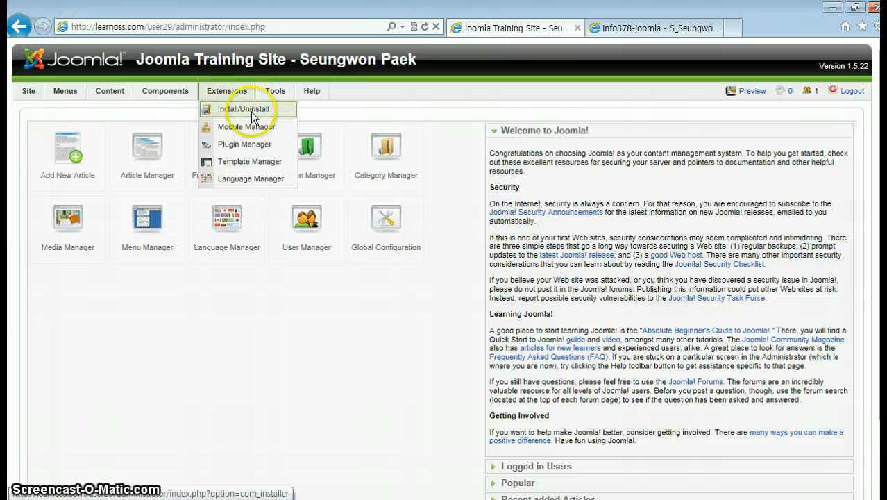
pyautogui.click(244, 108)
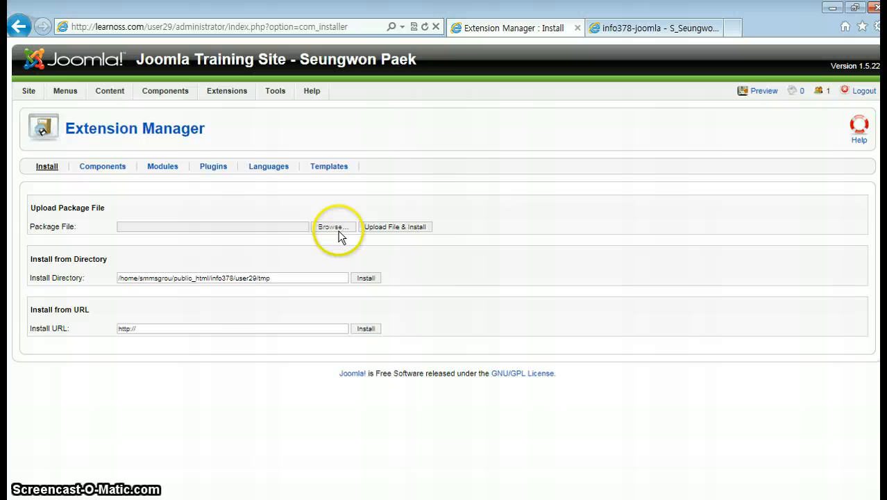
pyautogui.click(333, 227)
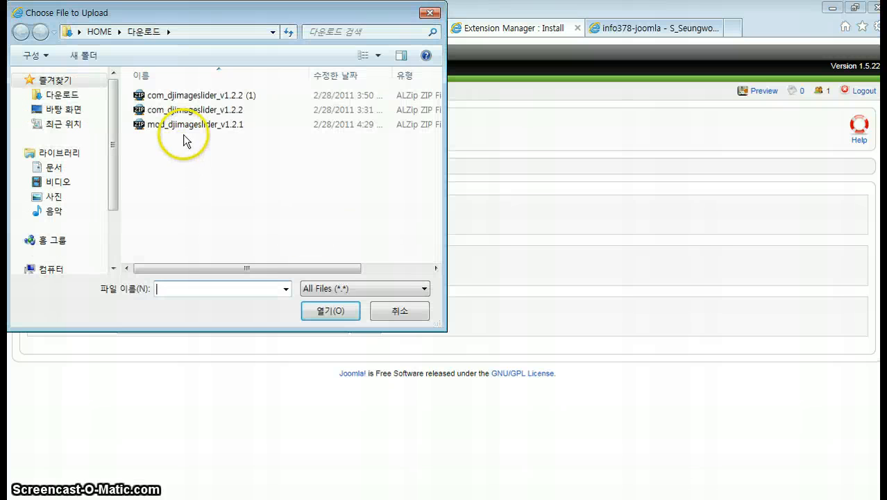
# Step: Pick mod_djimageslider_v1.2.1 in the file dialog so it fills the package file field
pyautogui.click(197, 125)
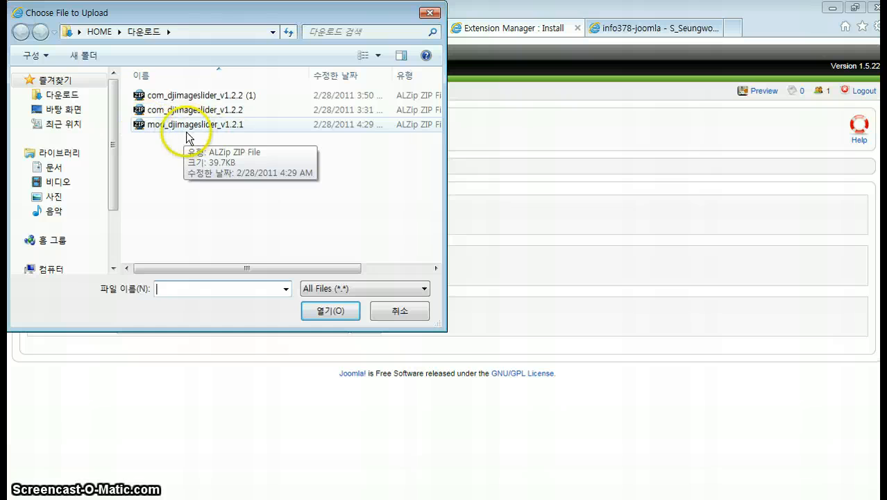
pyautogui.click(194, 125)
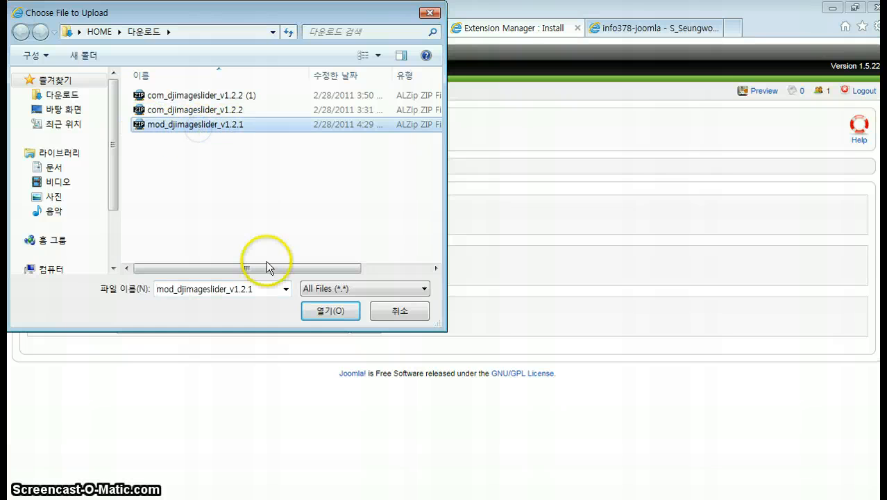
pyautogui.click(330, 311)
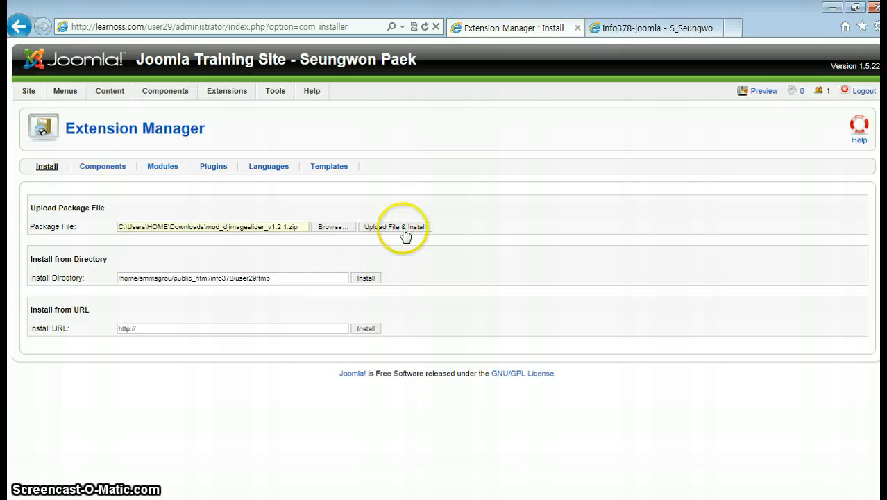
# Step: Upload and install the package, getting 'Install Module Success' for DJ Image Slider Module
pyautogui.click(395, 226)
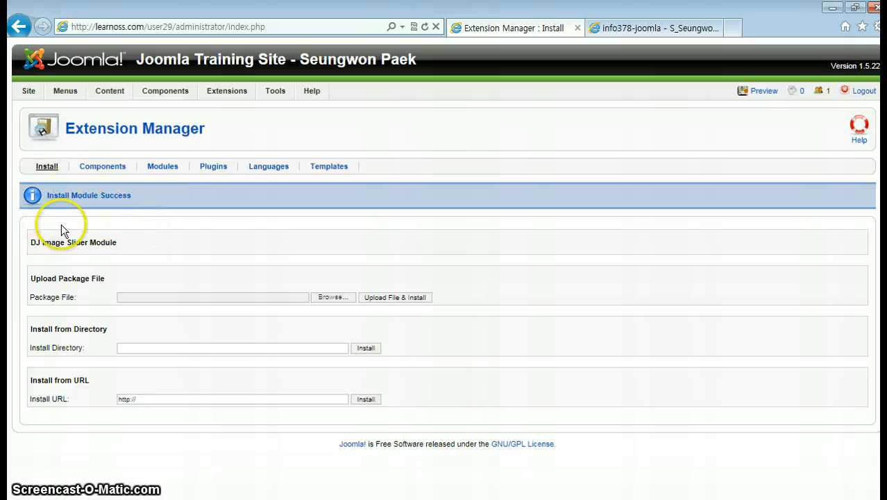
pyautogui.moveTo(86, 183)
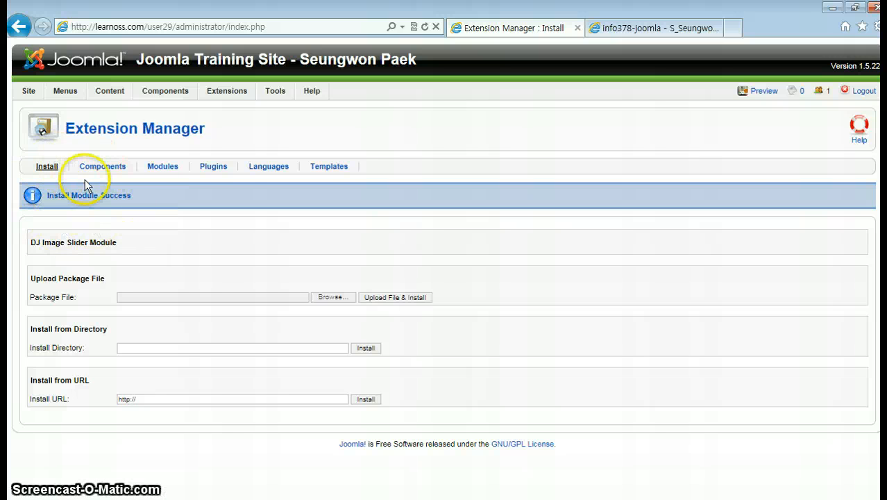